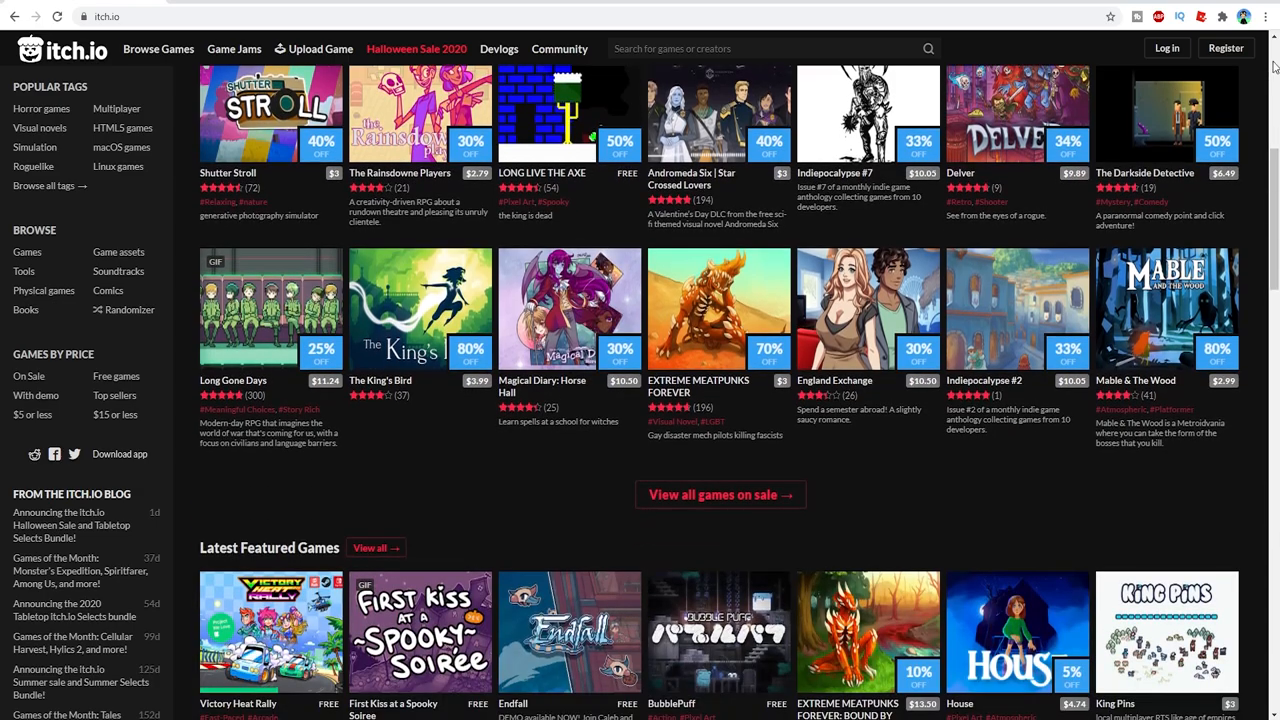
pyautogui.scroll(-3)
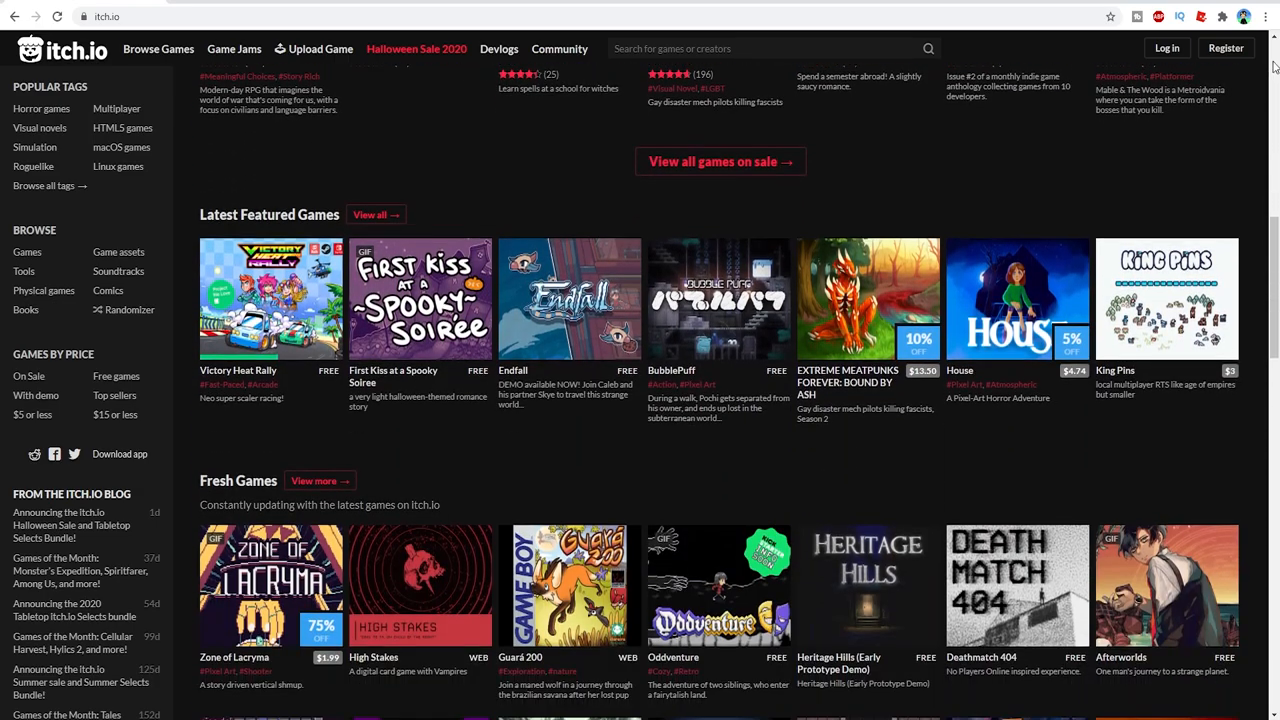
pyautogui.scroll(-3)
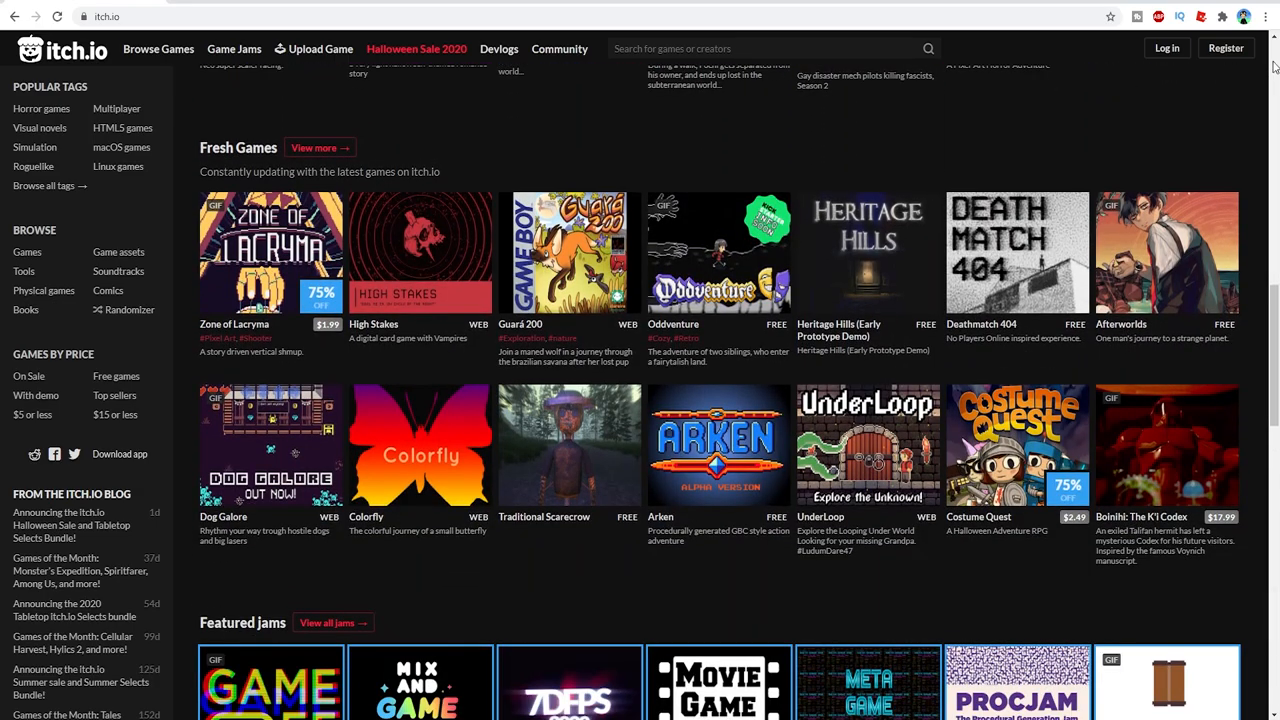
pyautogui.scroll(-3)
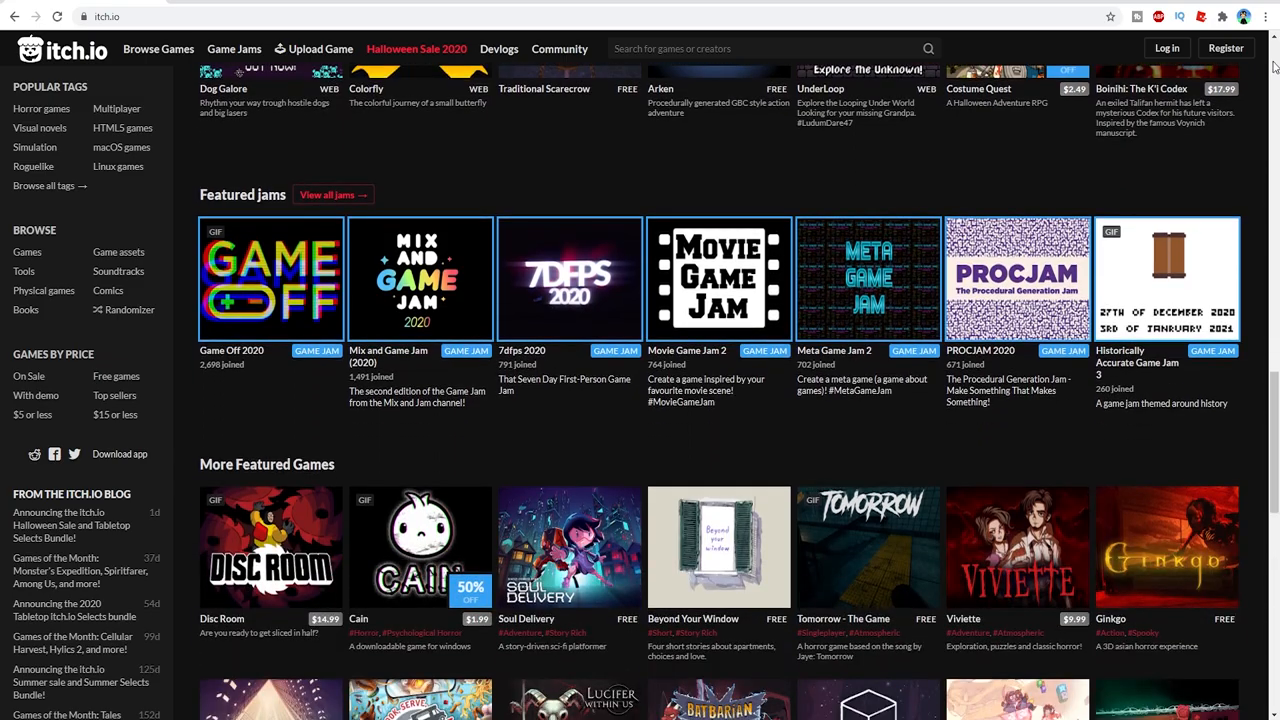
pyautogui.scroll(-3)
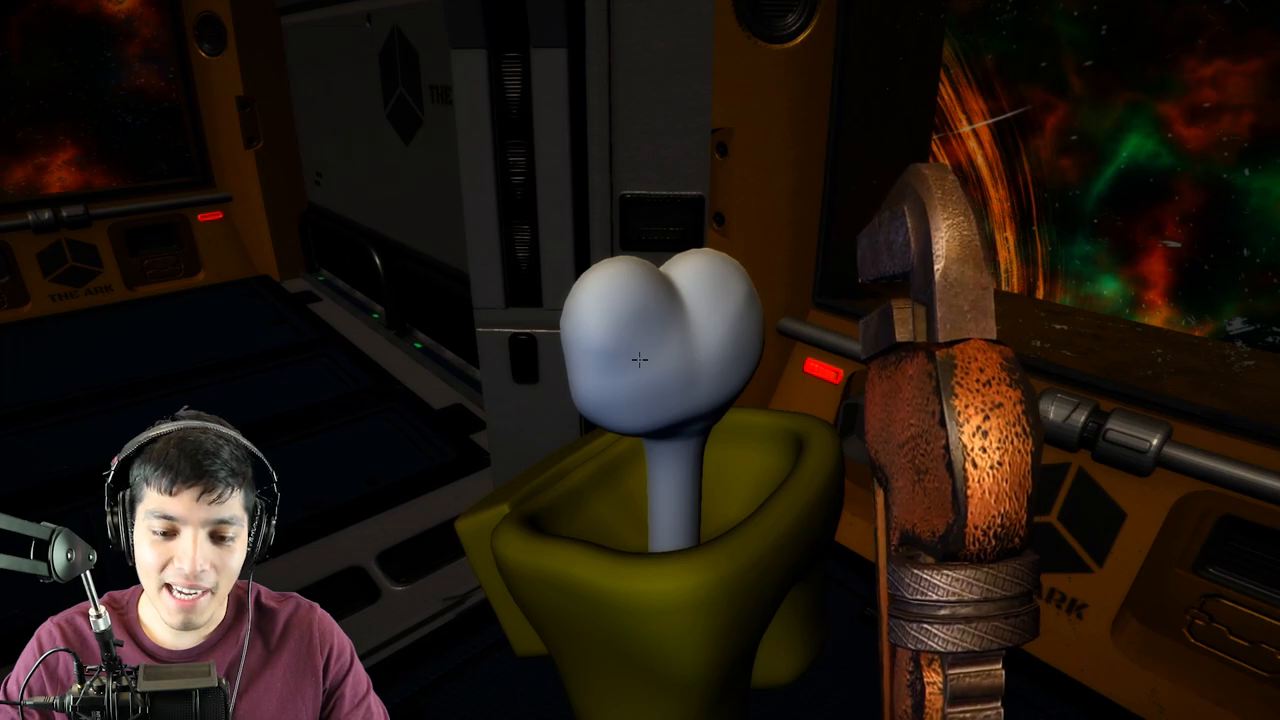
pyautogui.moveTo(640, 360)
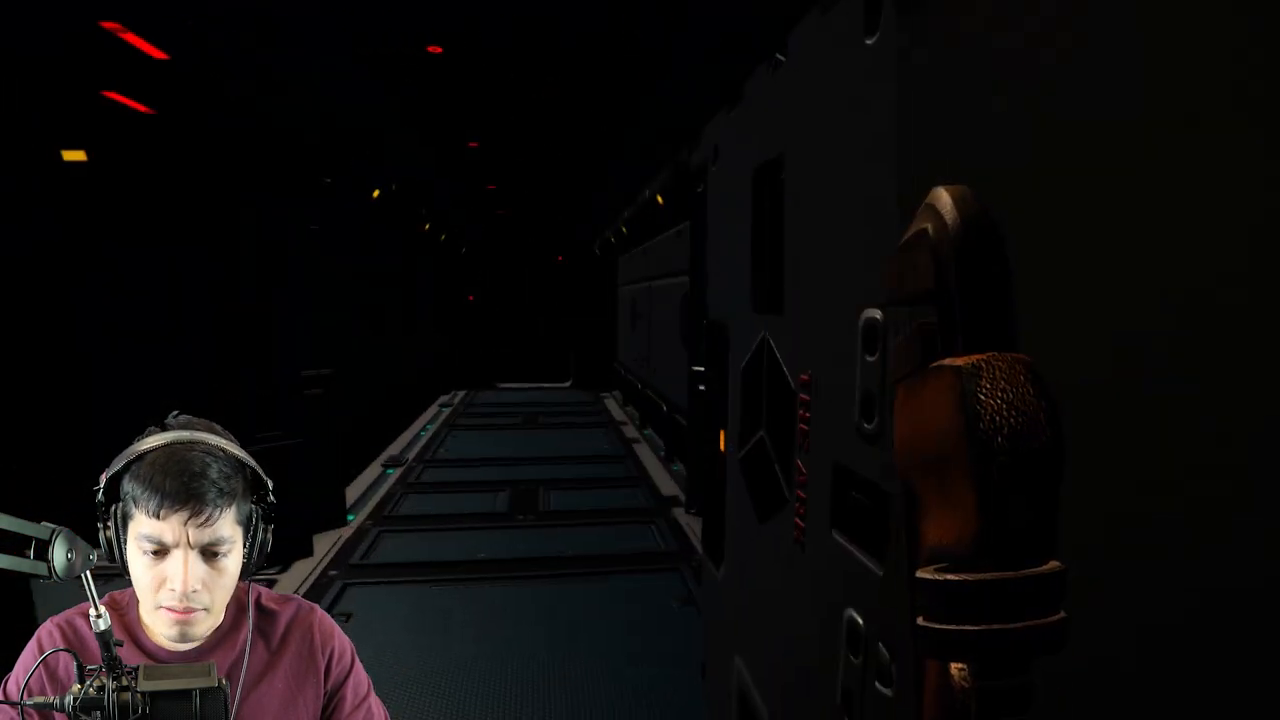
pyautogui.moveTo(640, 360)
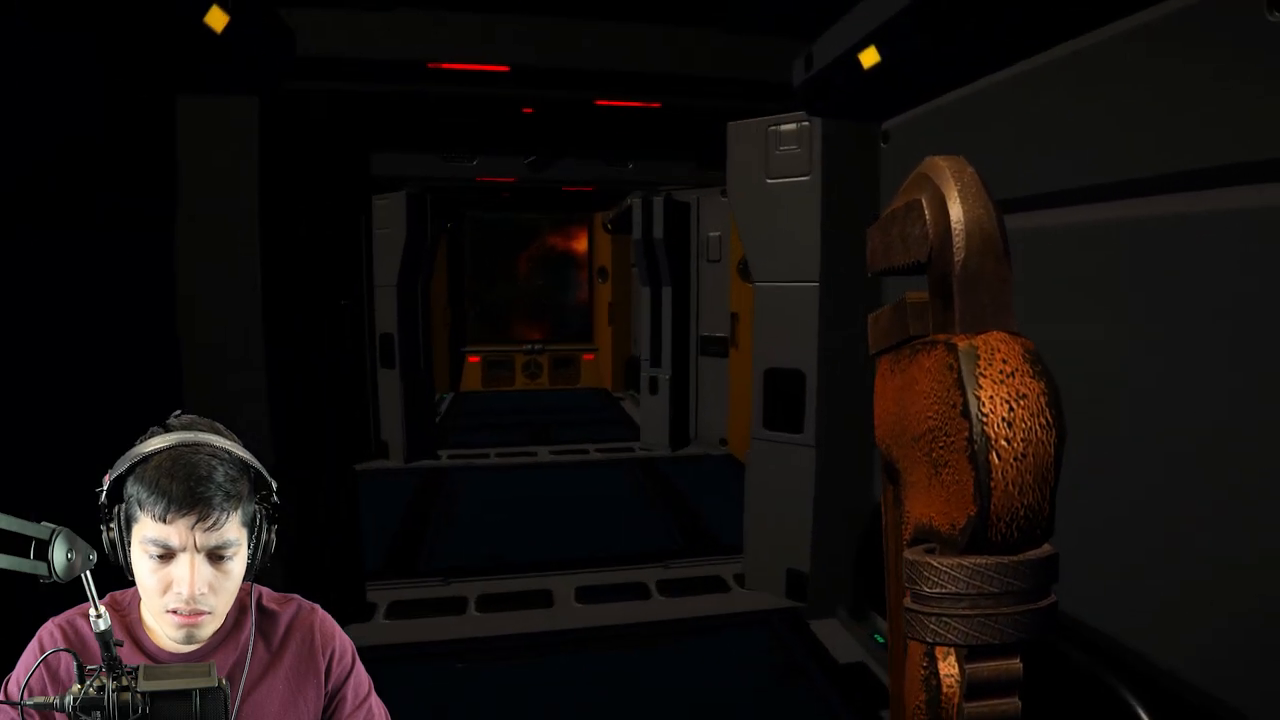